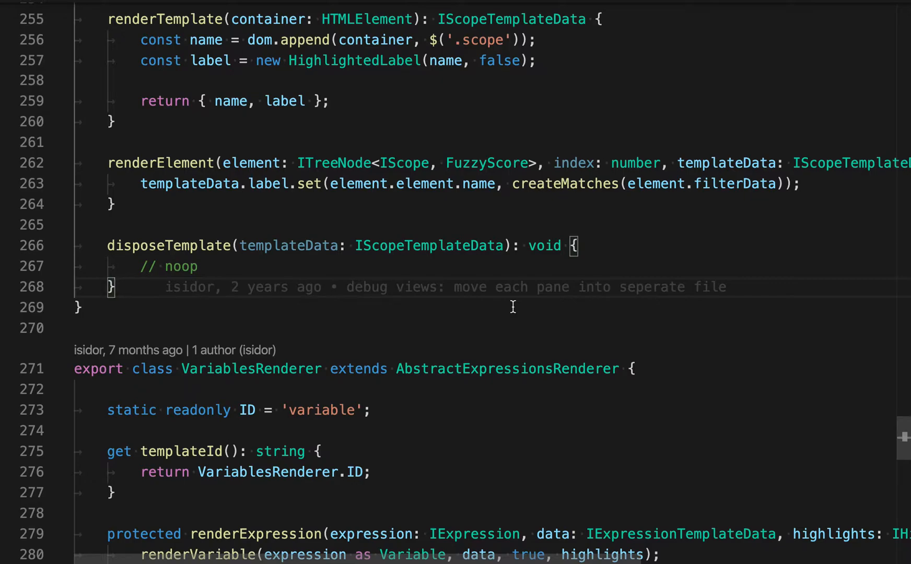
mouse_move(495, 179)
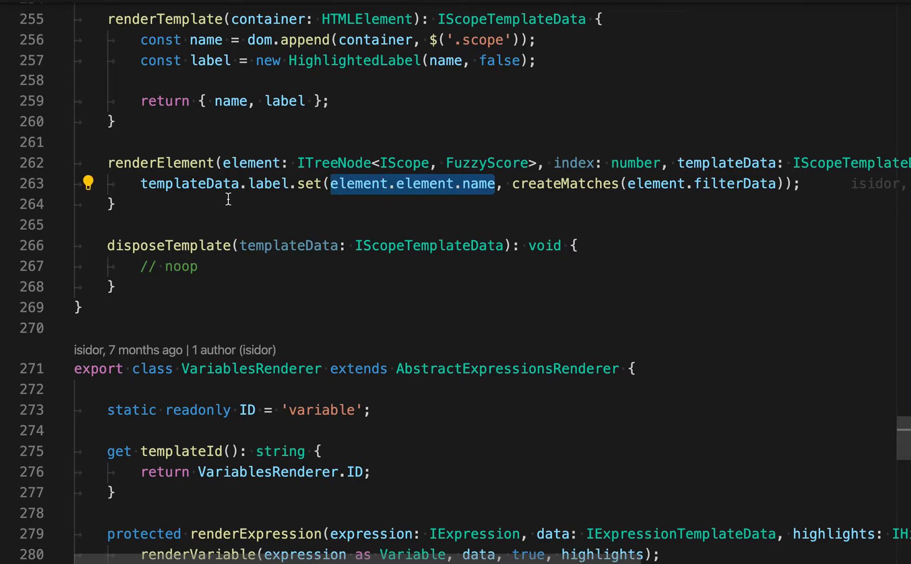
mouse_move(186, 222)
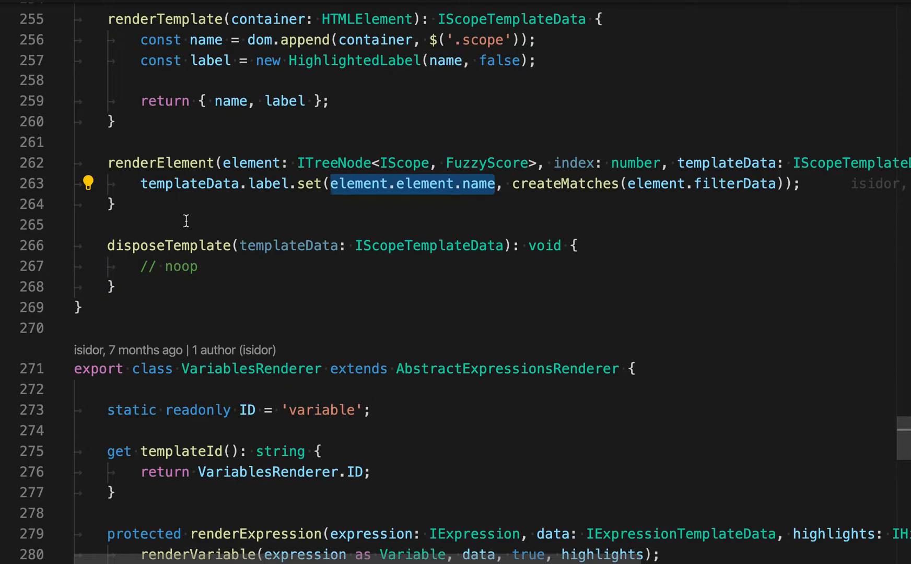
Extract element.element.name into a local constant and rename newLocal to name.
click(89, 184)
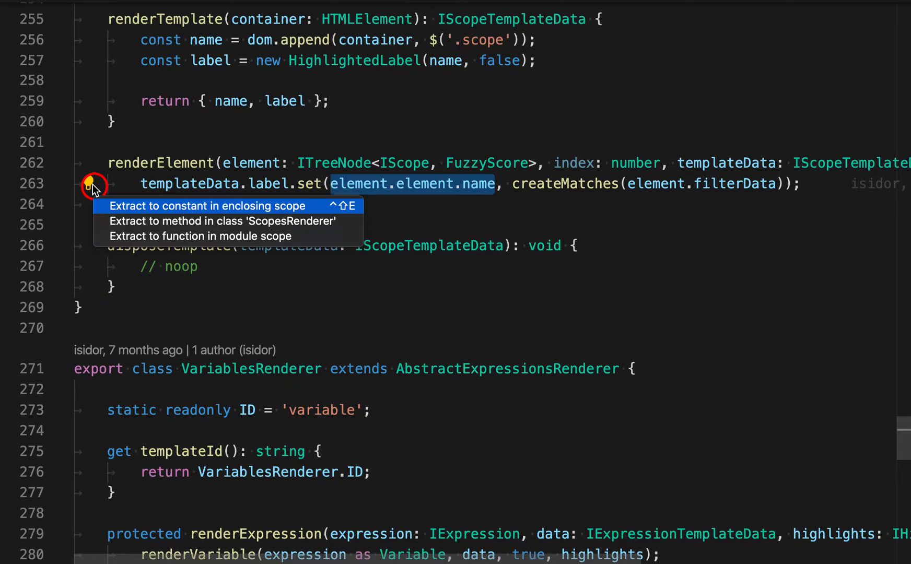
mouse_move(104, 215)
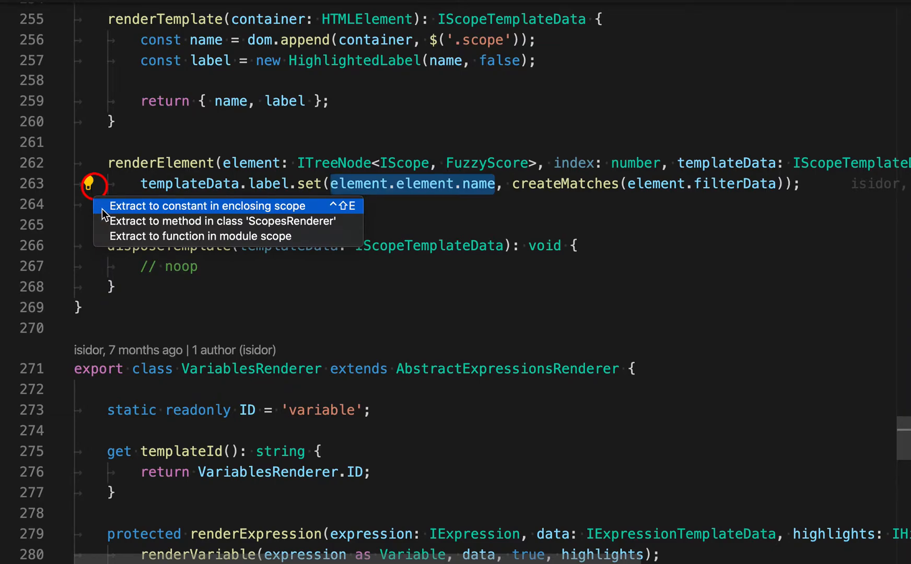
click(205, 206)
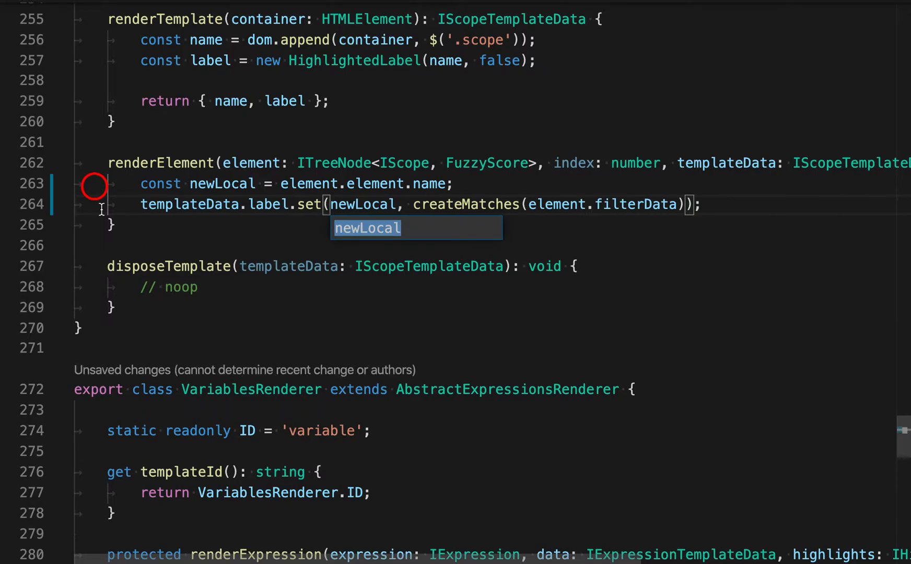
mouse_move(157, 229)
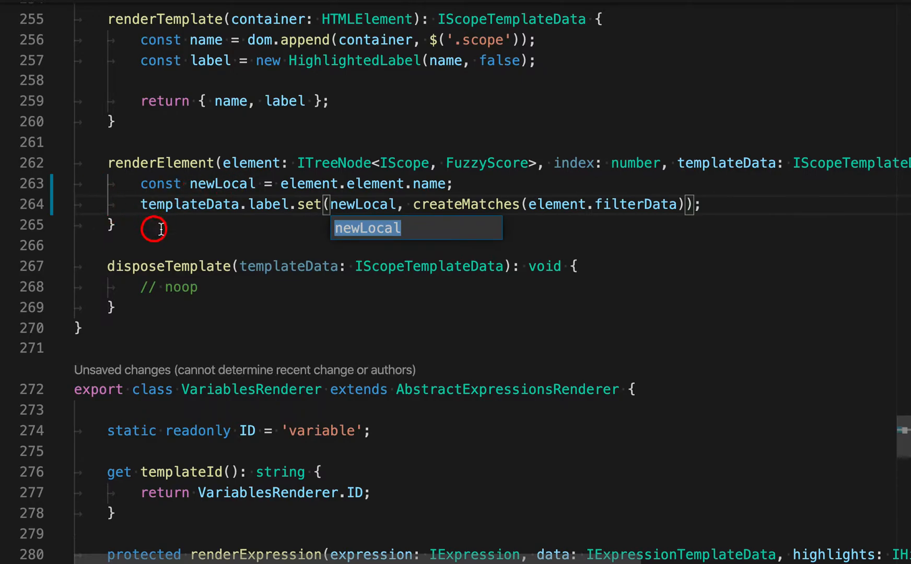
mouse_move(218, 286)
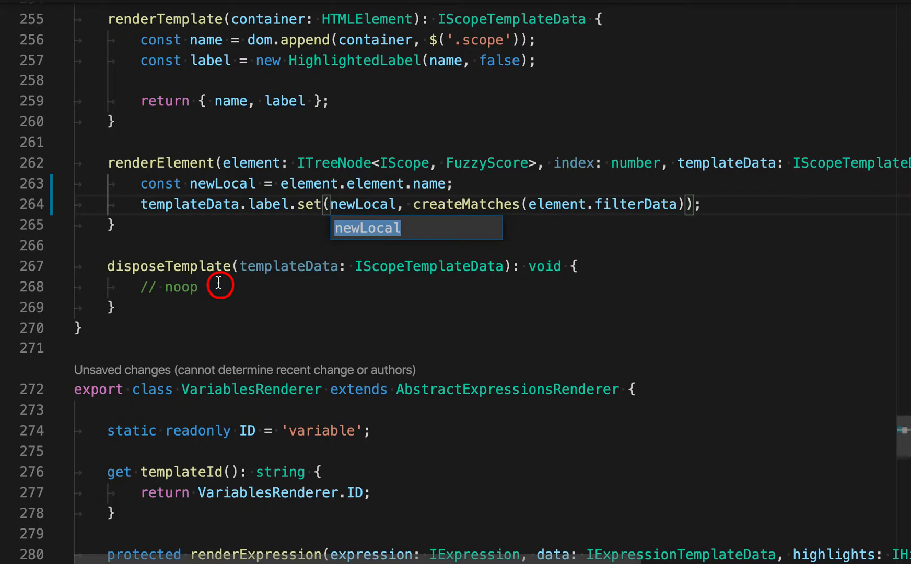
text(name)
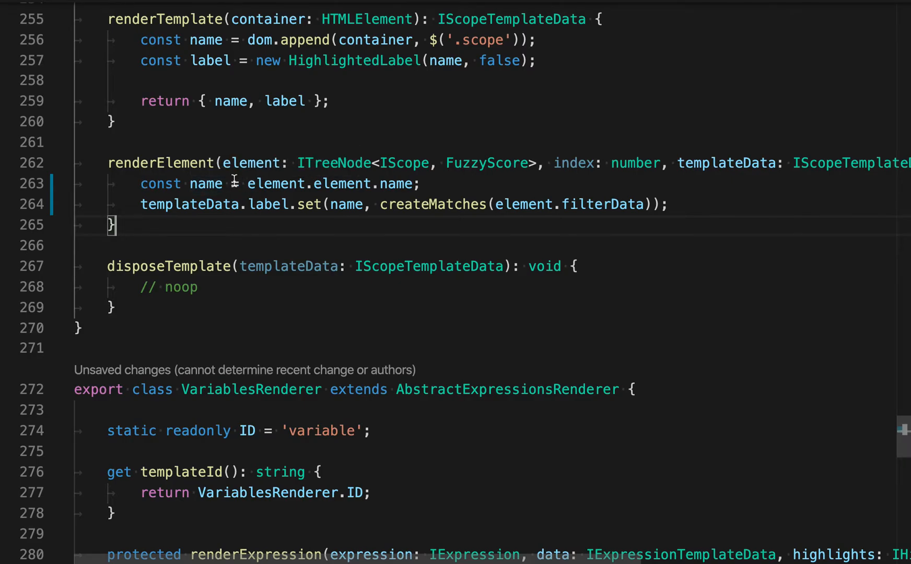
mouse_move(400, 230)
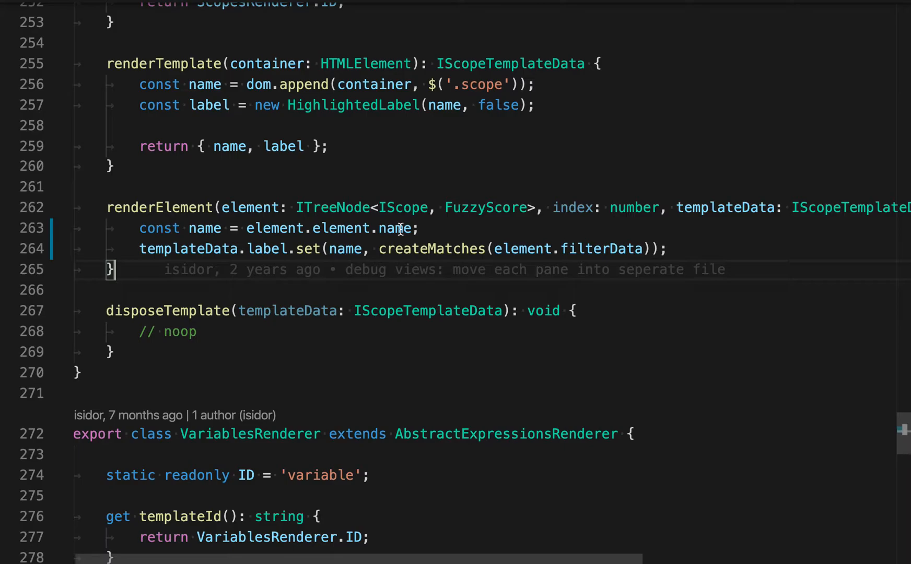
Extract the '.scope' string into a local constant newLocal, then undo that extraction.
scroll(up, 3)
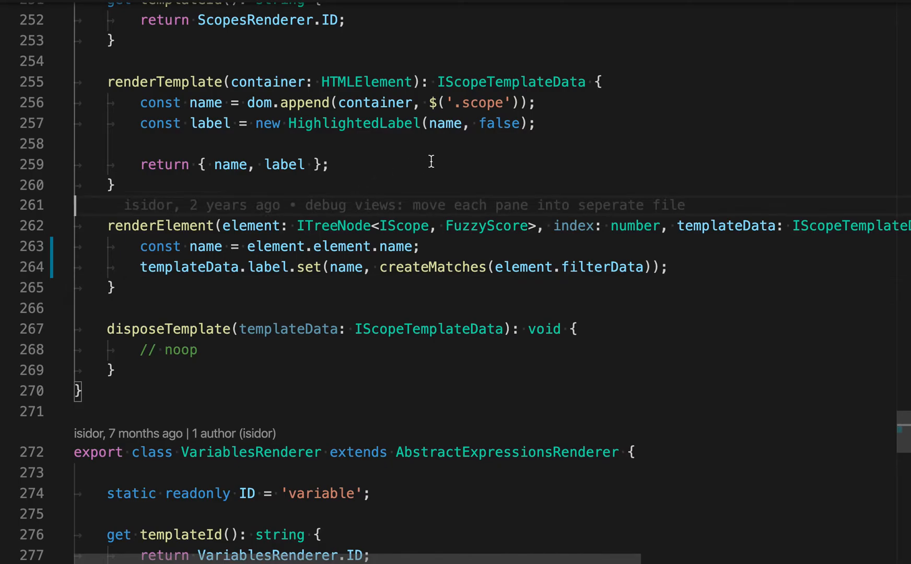
mouse_move(445, 102)
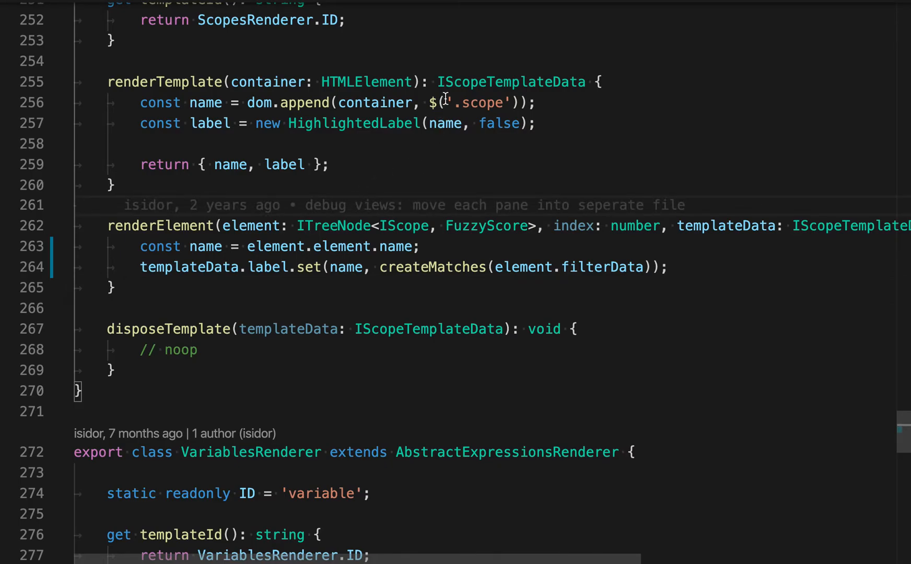
double_click(480, 103)
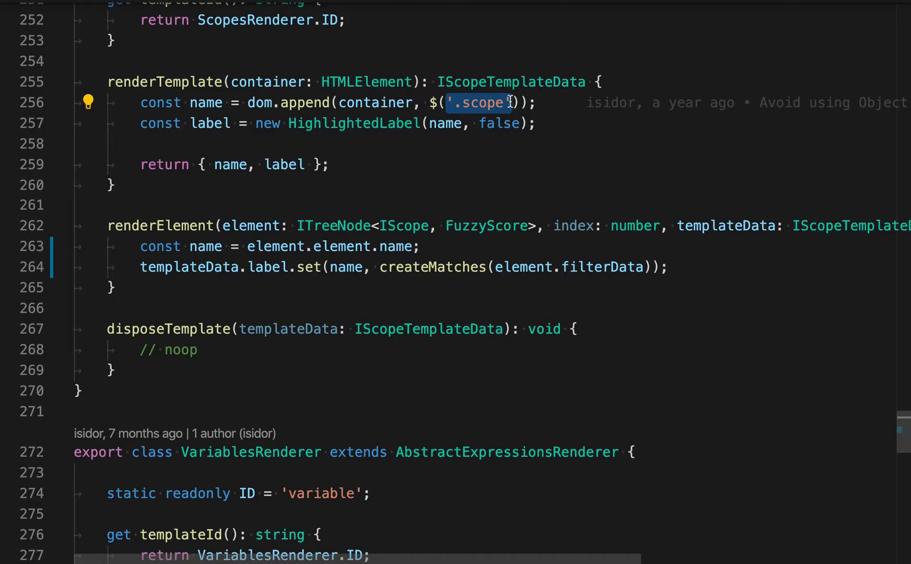
click(89, 103)
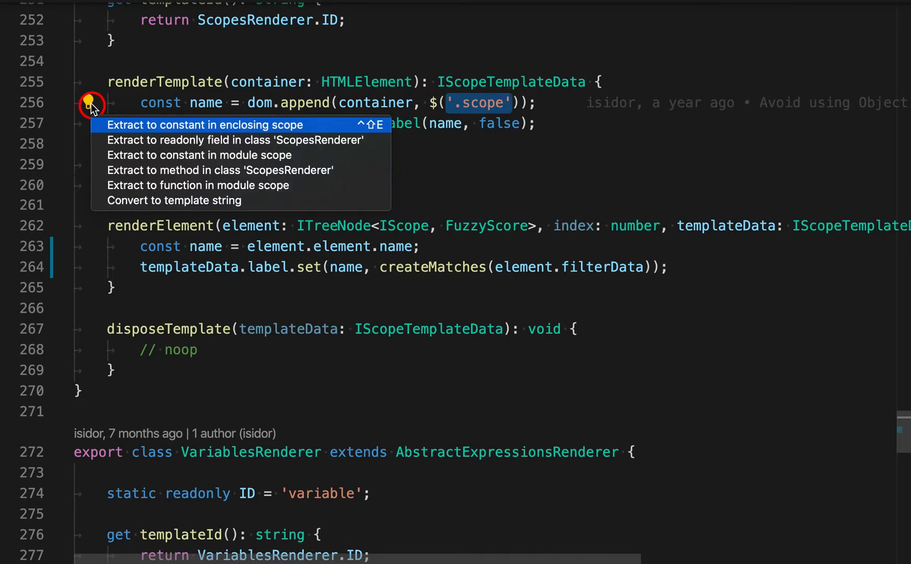
mouse_move(107, 126)
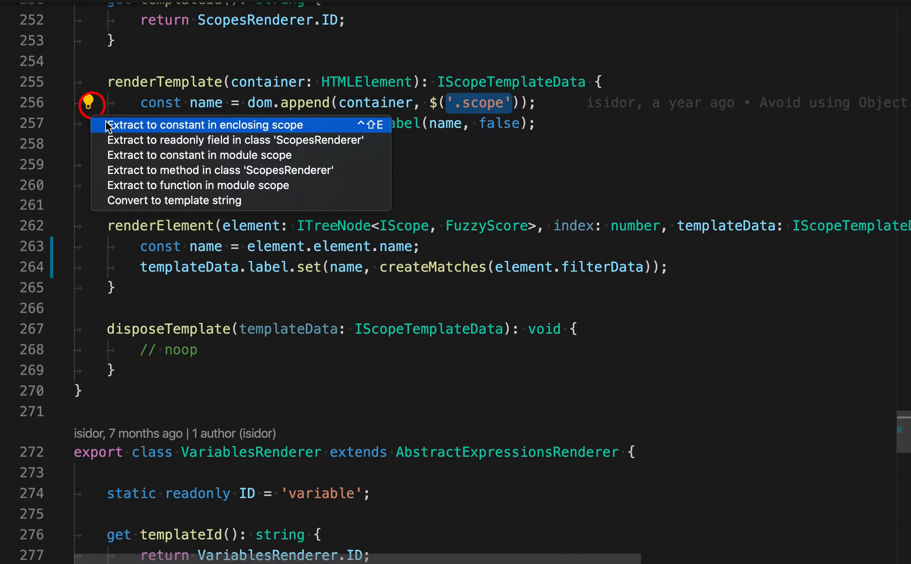
click(205, 125)
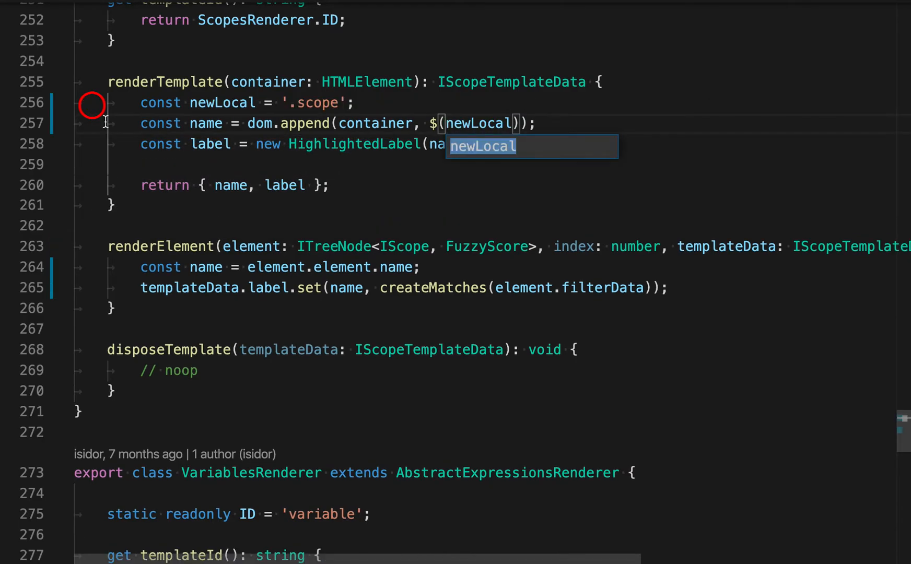
key(cmd+z)
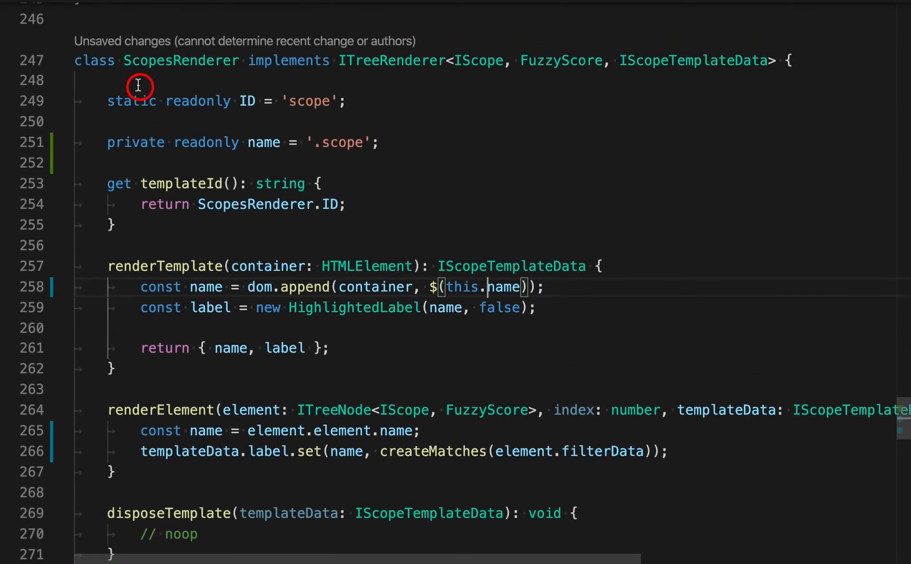
mouse_move(264, 143)
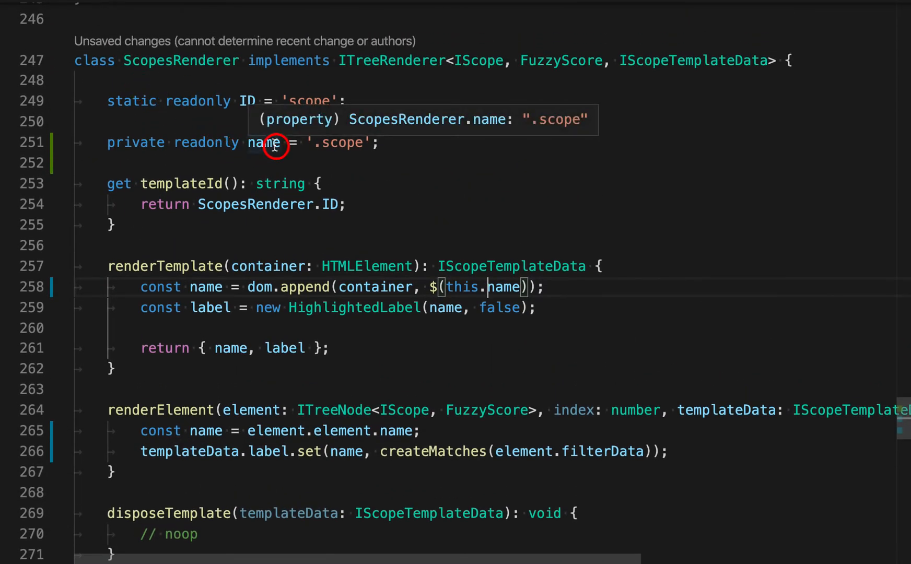
Undo the readonly field extraction so renderTemplate uses the literal '.scope' again.
key(cmd+z)
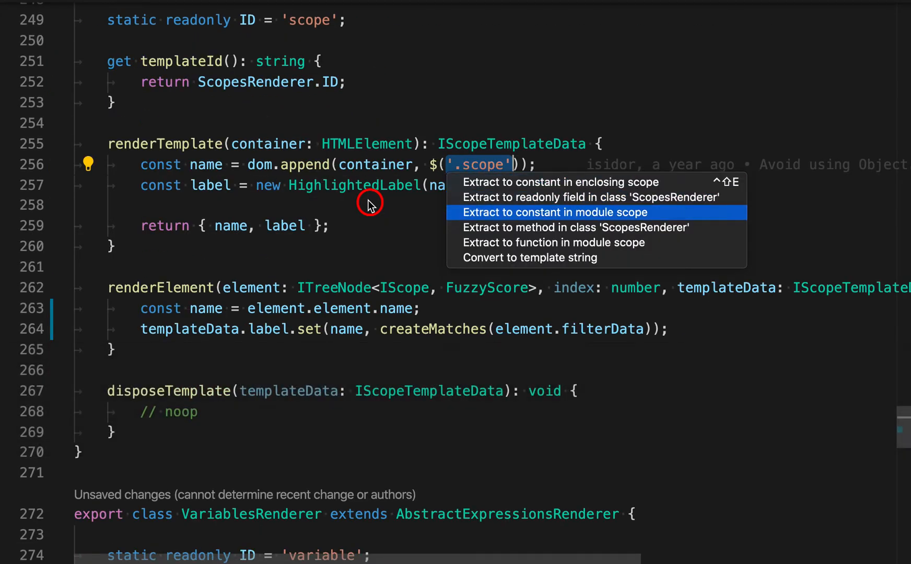
Extract '.scope' into a module-level constant and rename it to scope.
click(555, 212)
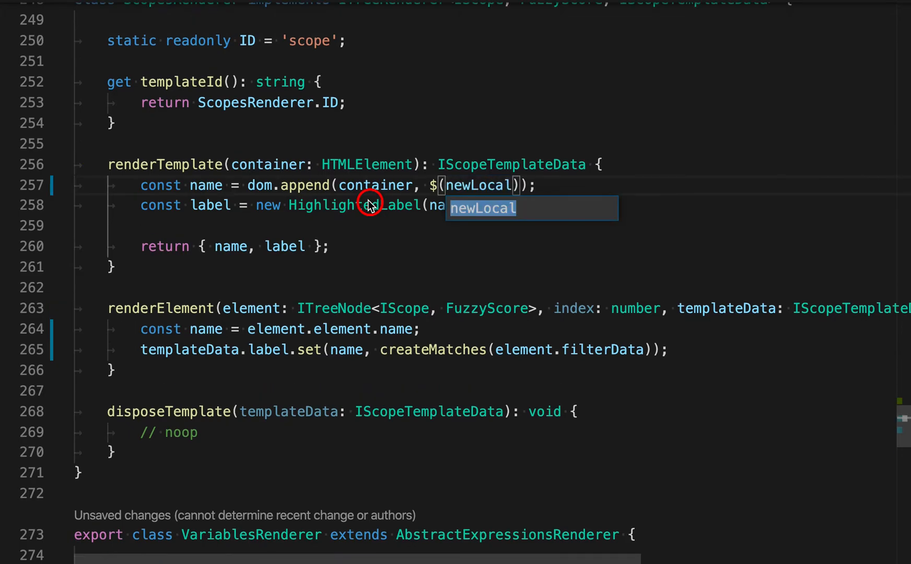
text(scop)
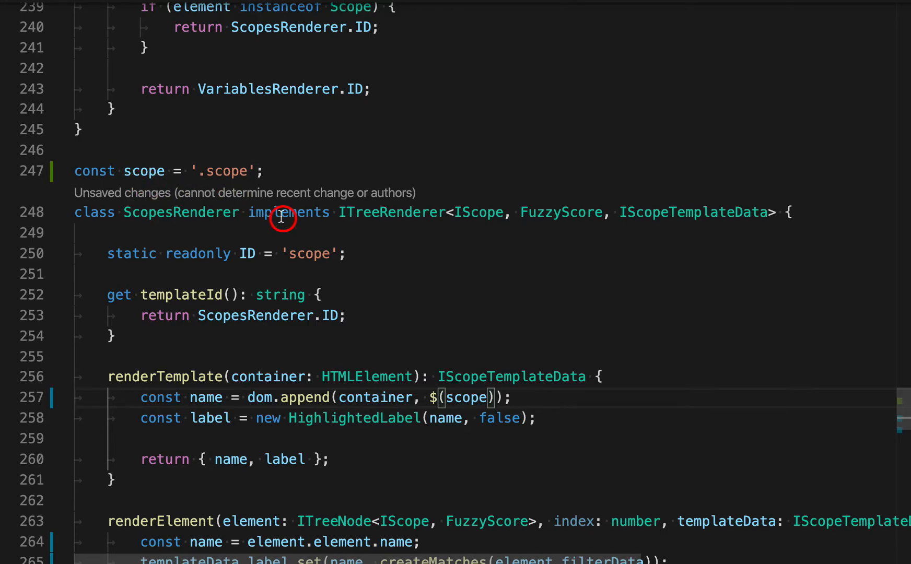
Undo the module constant extraction and reselect the inline '.scope' string.
key(cmd+z)
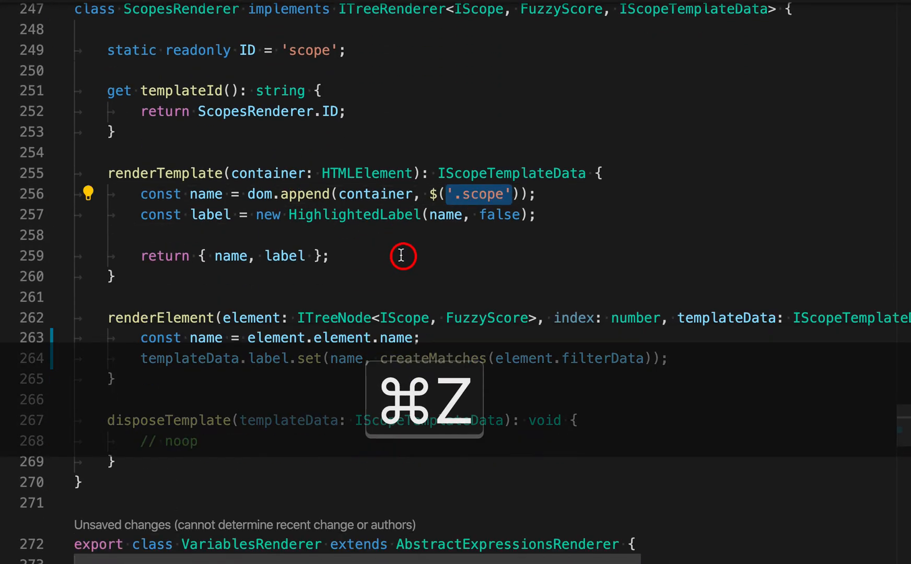
key(cmd+z)
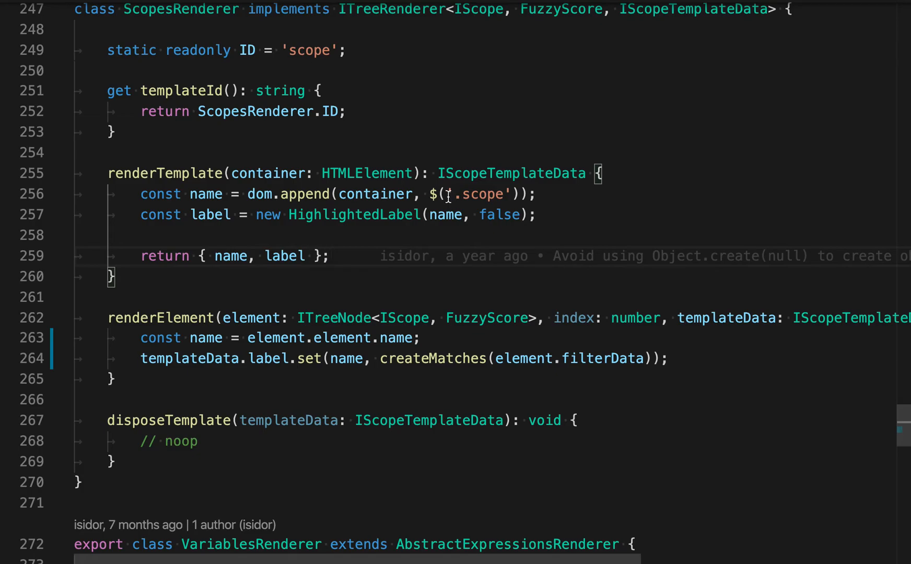
double_click(481, 195)
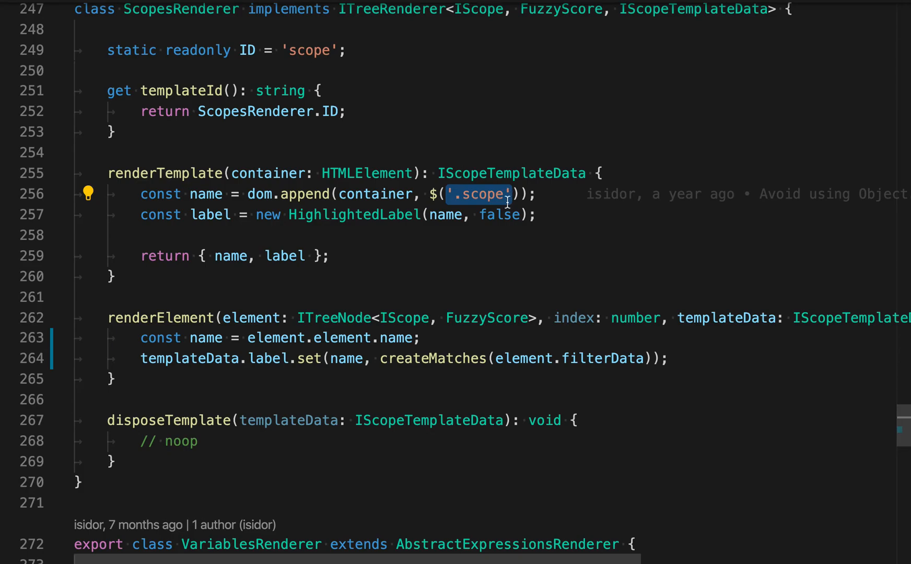
mouse_move(487, 267)
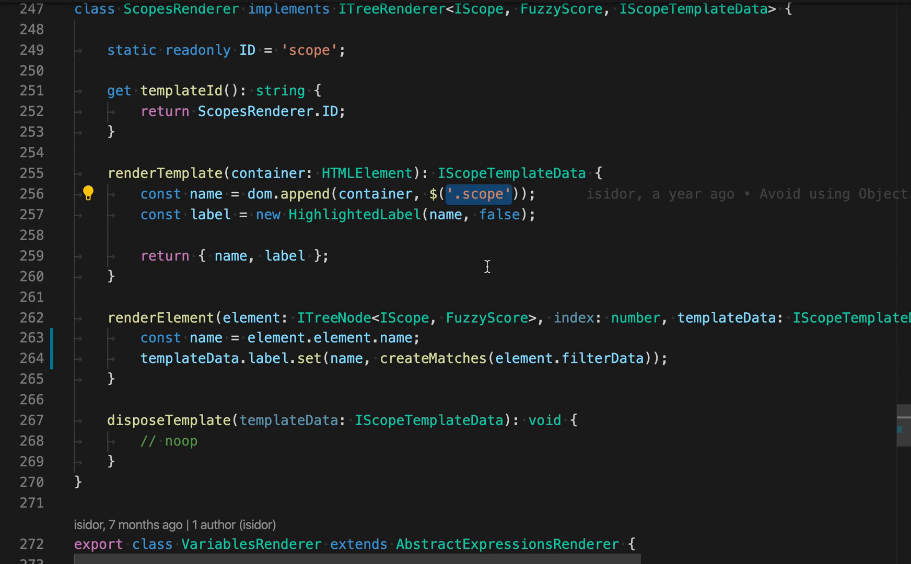